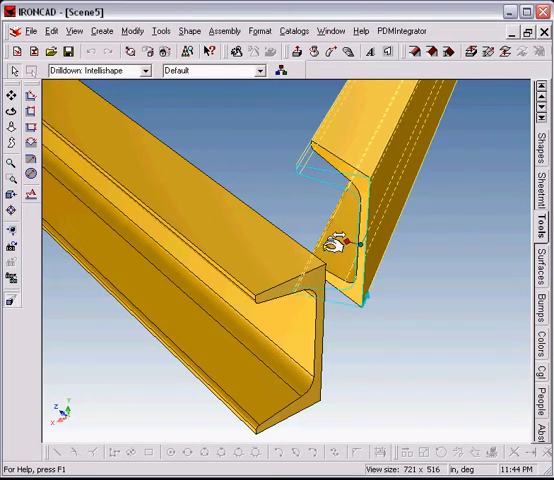
- Select the angled channel beam at shape level so its end sizing handles appear
{"action": "right_click", "coordinate": [340, 240]}
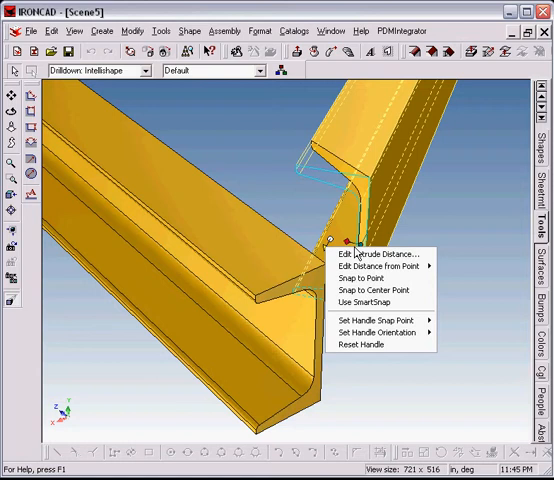
{"action": "mouse_move", "coordinate": [372, 304]}
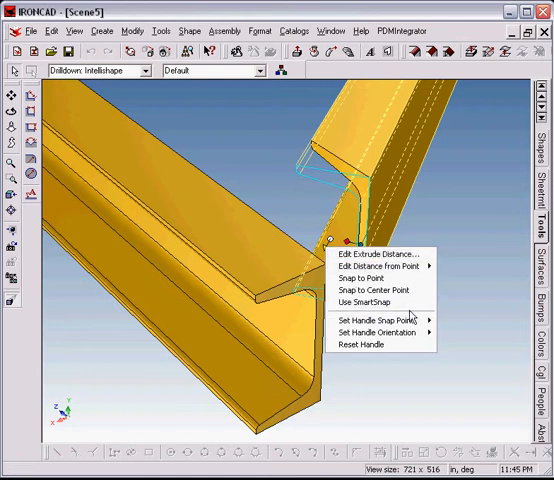
{"action": "mouse_move", "coordinate": [384, 264]}
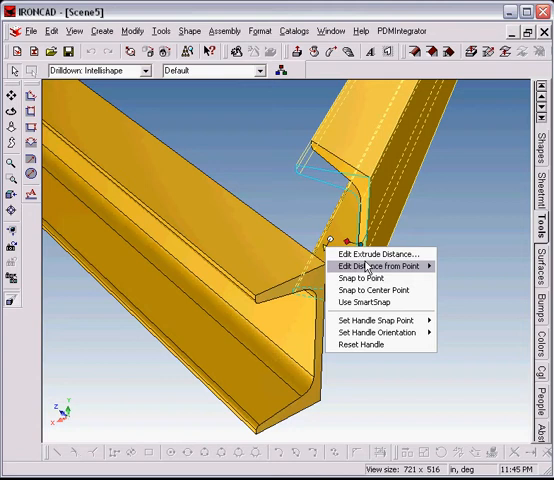
{"action": "mouse_move", "coordinate": [372, 304]}
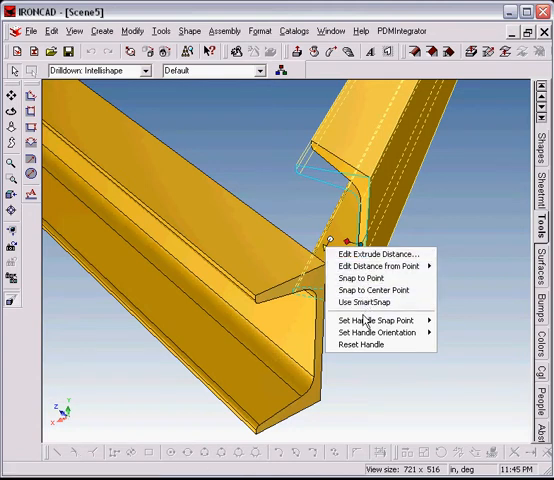
{"action": "mouse_move", "coordinate": [378, 320]}
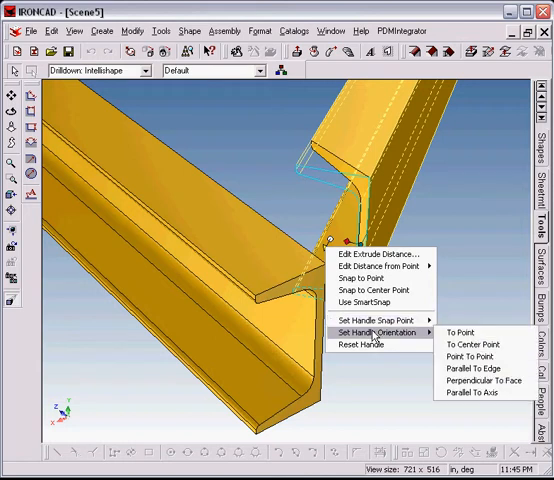
{"action": "mouse_move", "coordinate": [372, 304]}
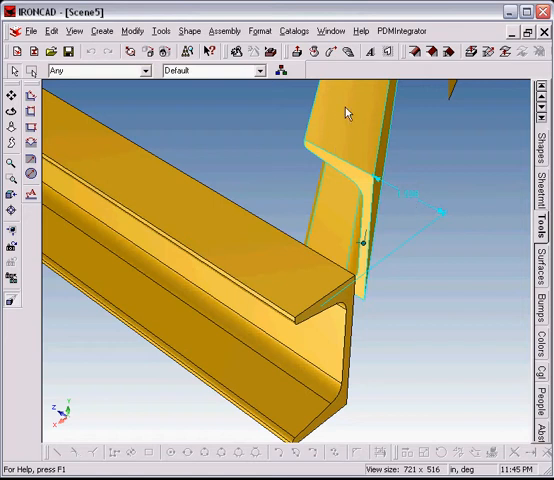
{"action": "mouse_move", "coordinate": [340, 164]}
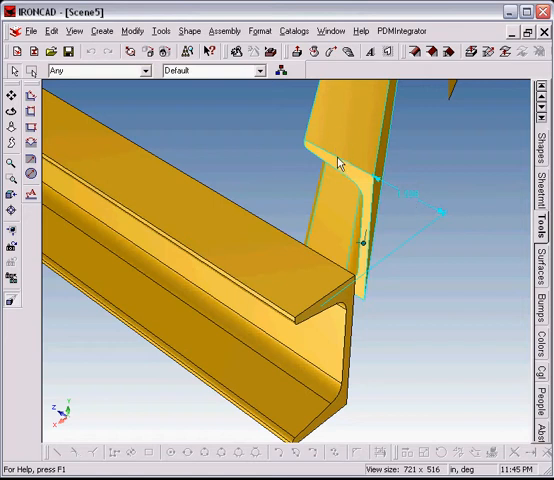
{"action": "mouse_move", "coordinate": [420, 236]}
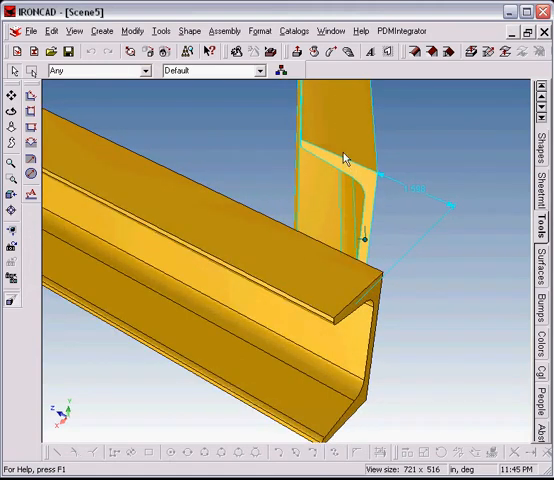
{"action": "double_click", "coordinate": [344, 156]}
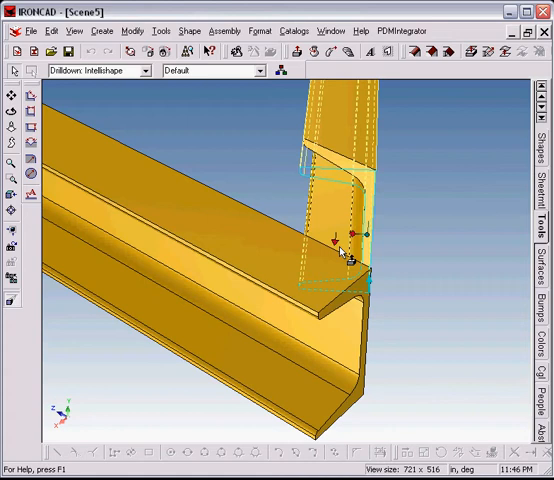
- Set the end handle's orientation Parallel To Edge so it points straight down
{"action": "right_click", "coordinate": [340, 236]}
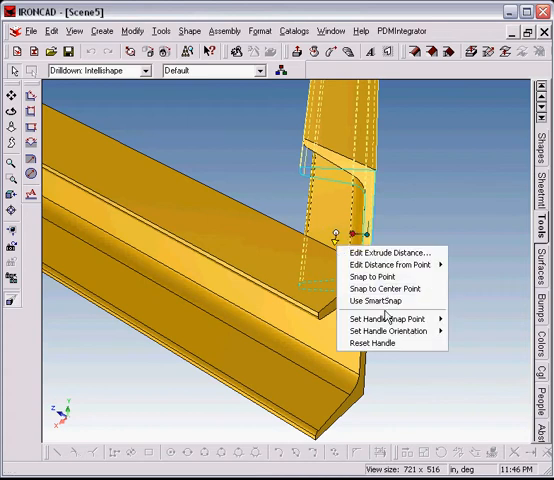
{"action": "mouse_move", "coordinate": [388, 330]}
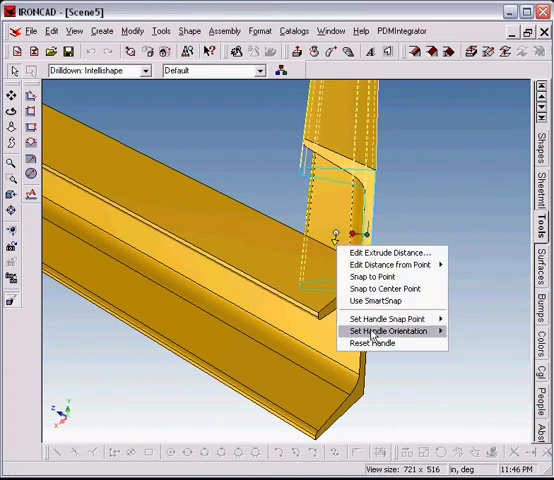
{"action": "mouse_move", "coordinate": [390, 328]}
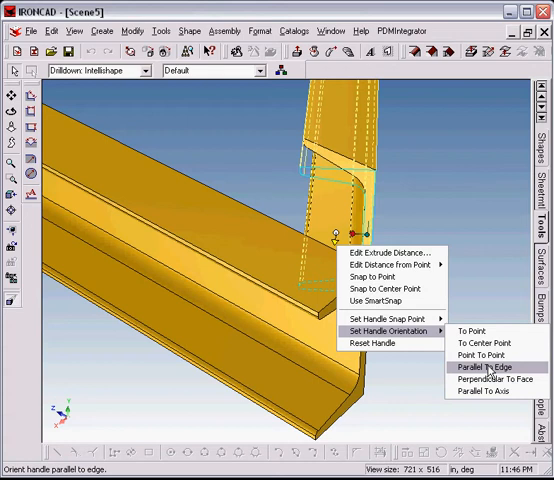
{"action": "left_click", "coordinate": [480, 368]}
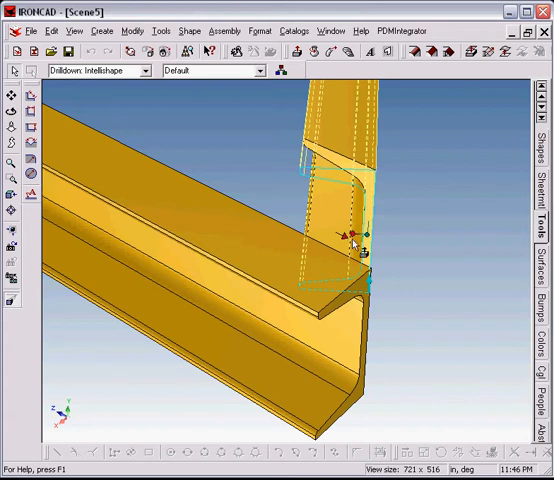
- Set the beam end .25 from the picked point on the other beam via Edit Distance From Point
{"action": "right_click", "coordinate": [348, 236]}
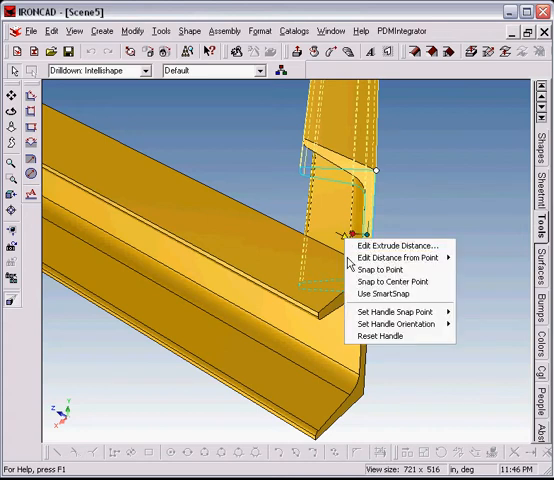
{"action": "mouse_move", "coordinate": [396, 256]}
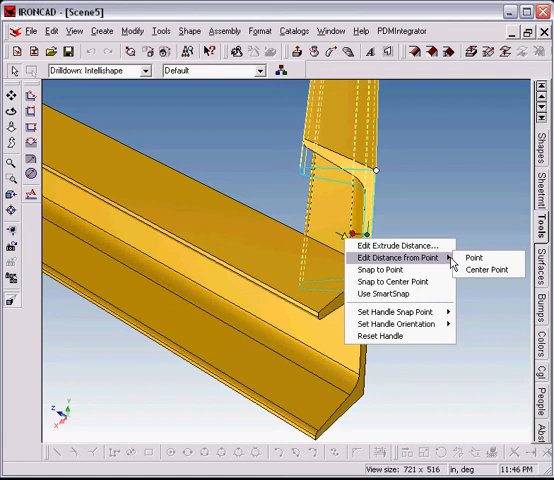
{"action": "left_click", "coordinate": [468, 256]}
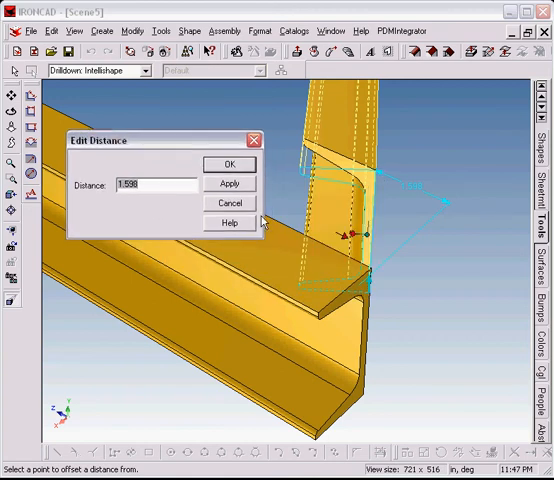
{"action": "type", "text": ".25"}
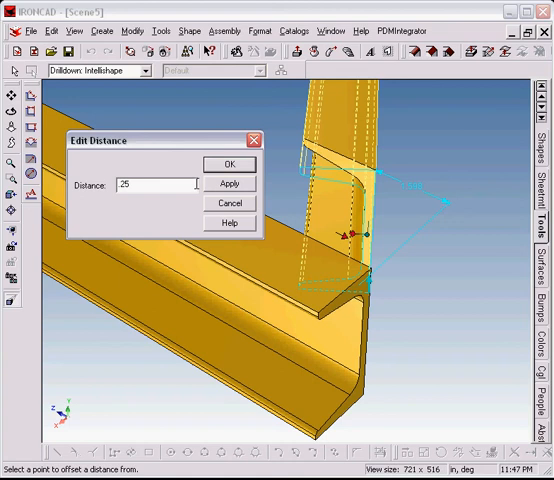
{"action": "left_click", "coordinate": [228, 164]}
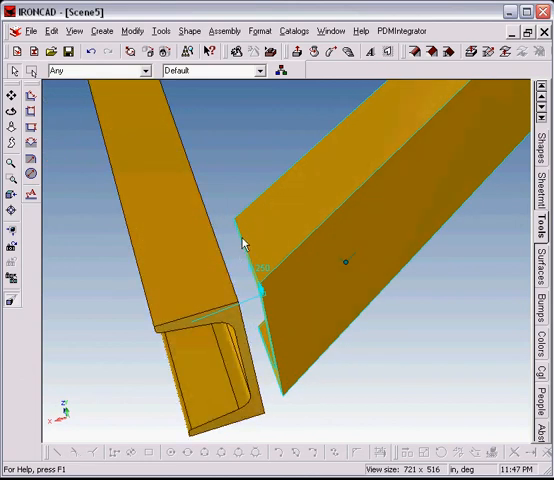
{"action": "left_click_drag", "start_coordinate": [244, 244], "coordinate": [316, 290]}
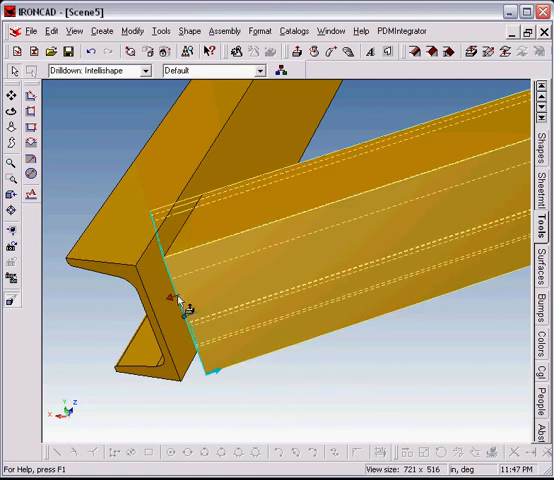
{"action": "right_click", "coordinate": [180, 302]}
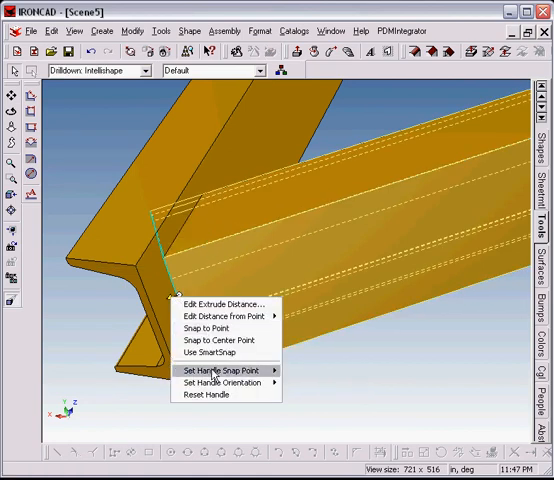
{"action": "left_click", "coordinate": [220, 370]}
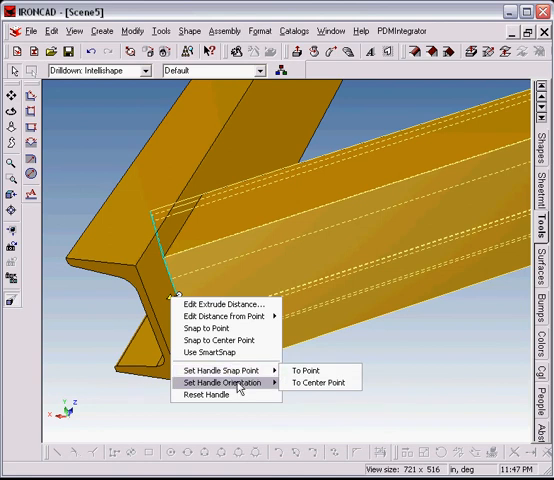
{"action": "mouse_move", "coordinate": [224, 368]}
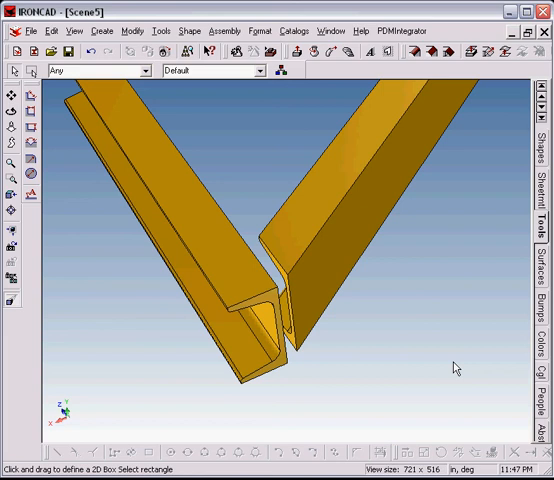
{"action": "mouse_move", "coordinate": [452, 360]}
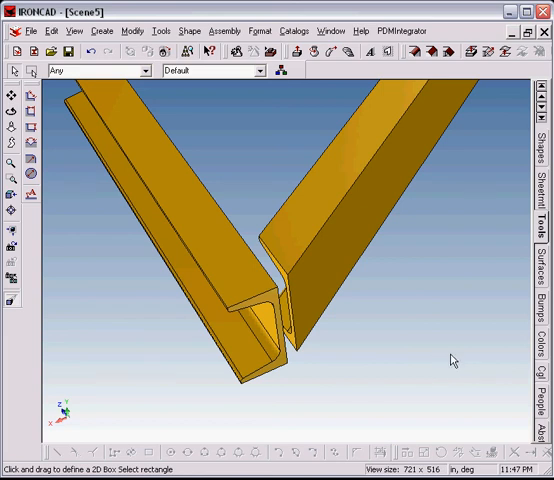